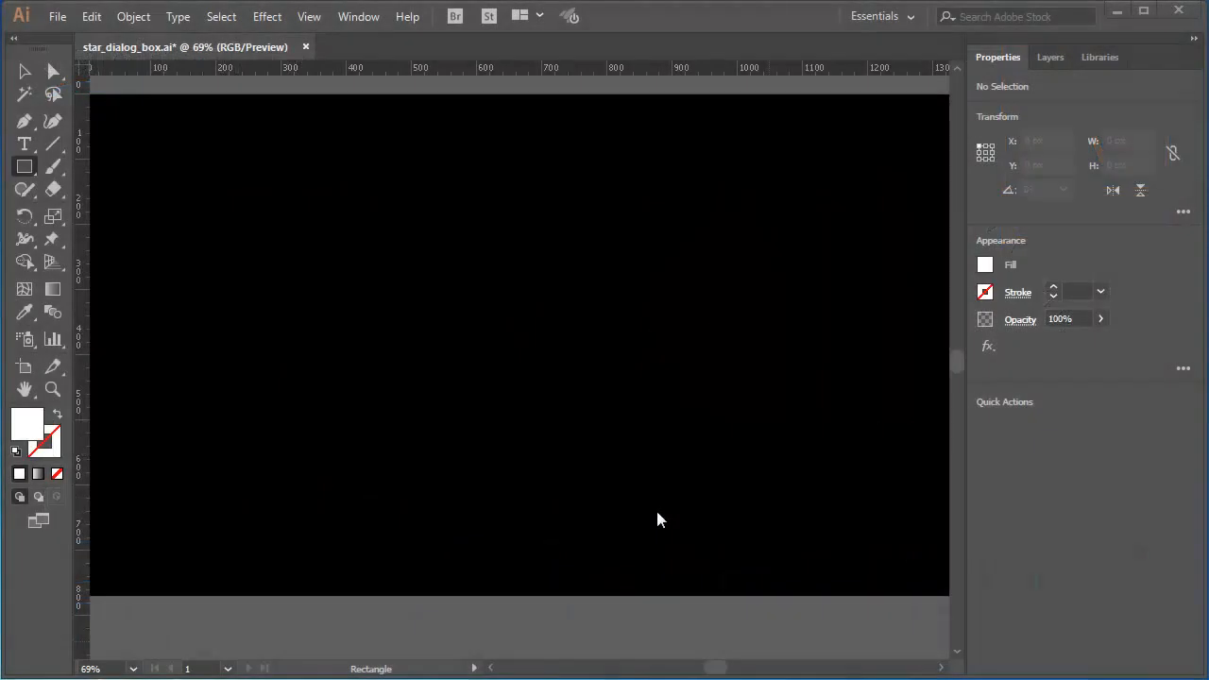
{"action": "mouse_move", "coordinate": [644, 501]}
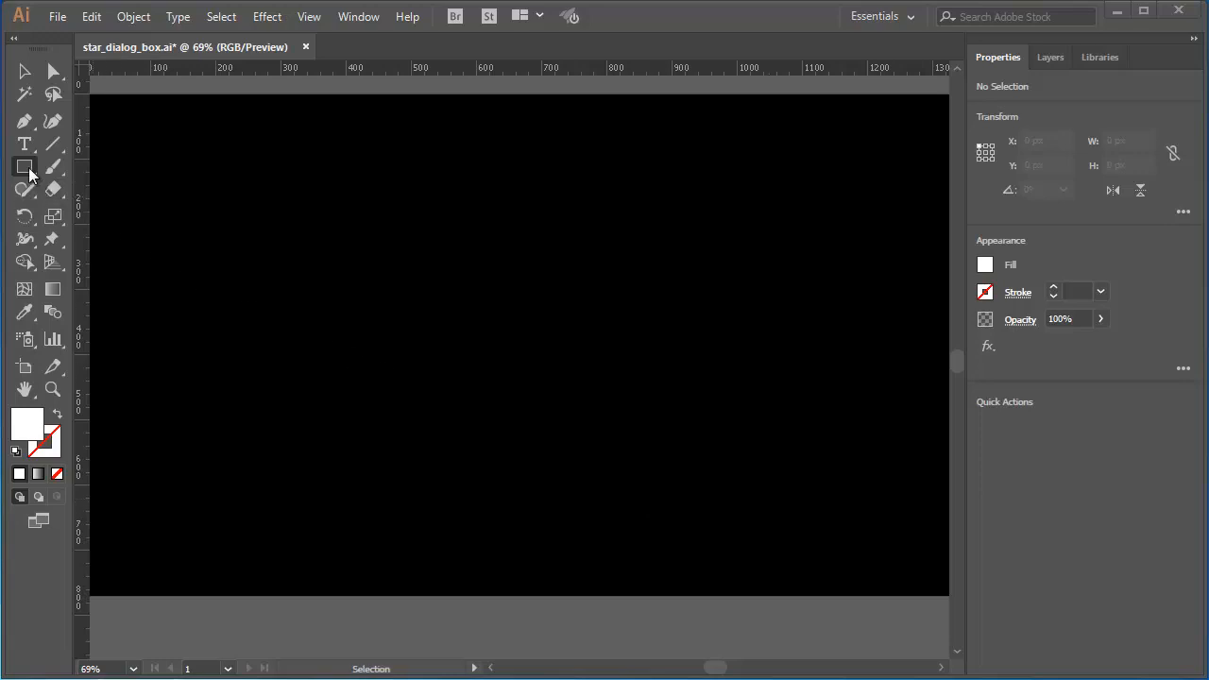
Choose the Star Tool from the Rectangle tool's flyout
{"action": "left_click", "coordinate": [22, 167]}
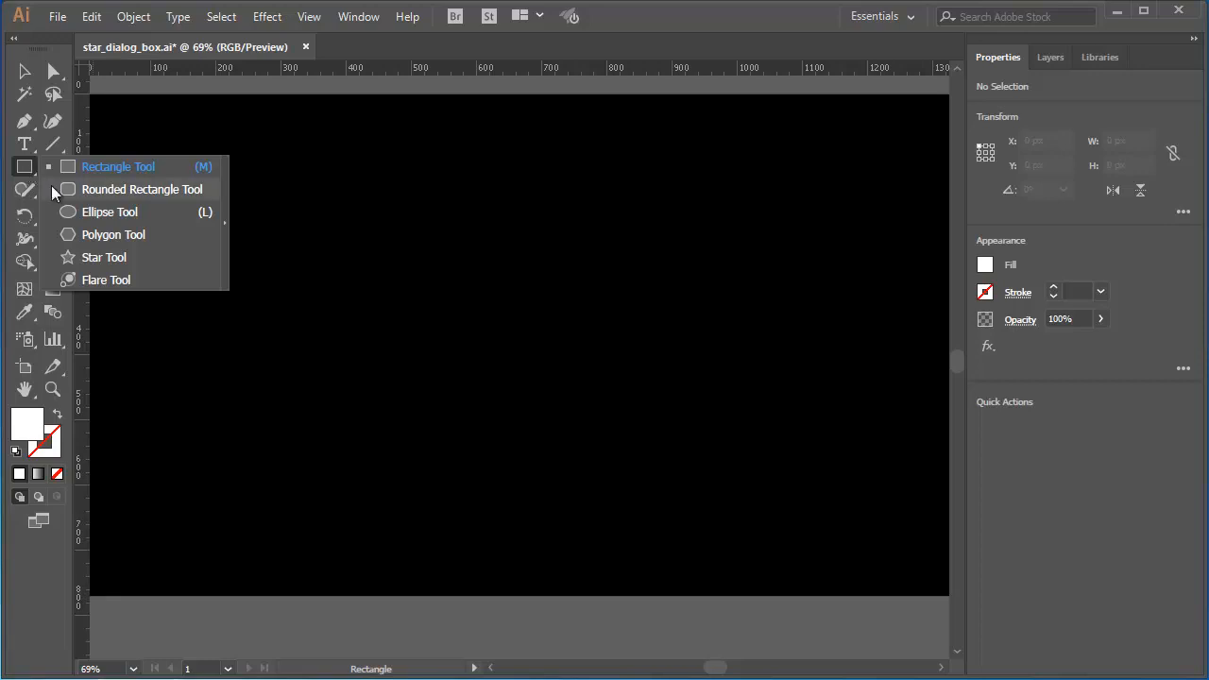
{"action": "mouse_move", "coordinate": [141, 265]}
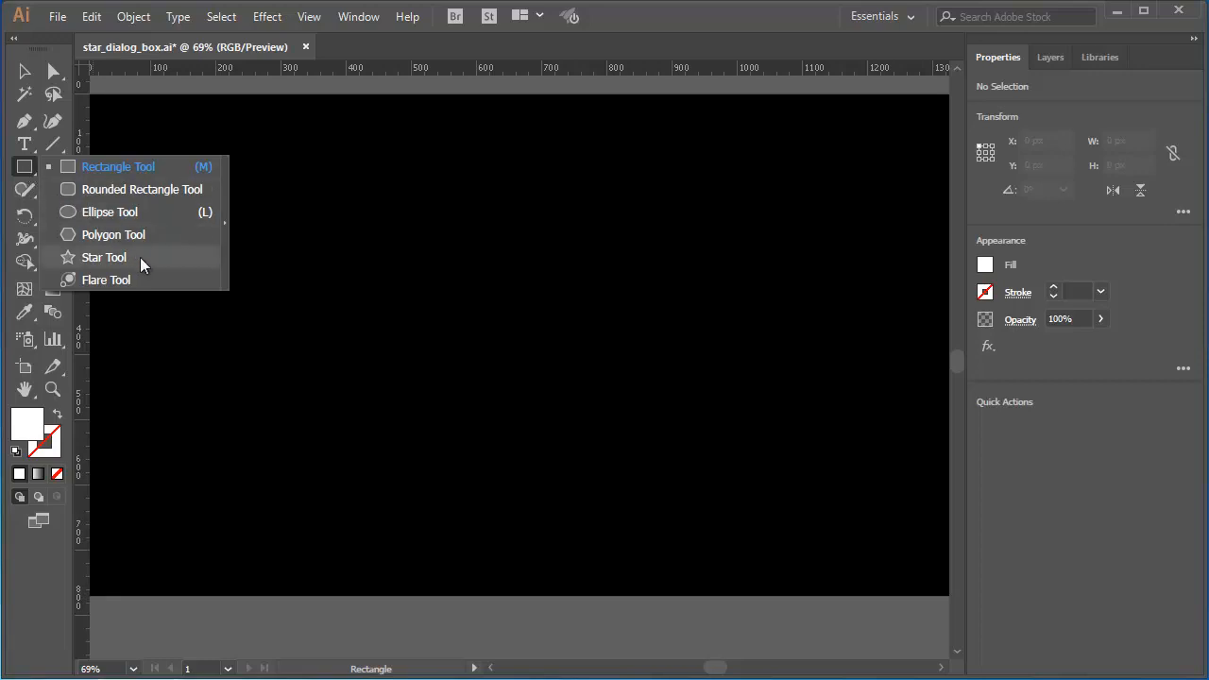
{"action": "left_click", "coordinate": [104, 257]}
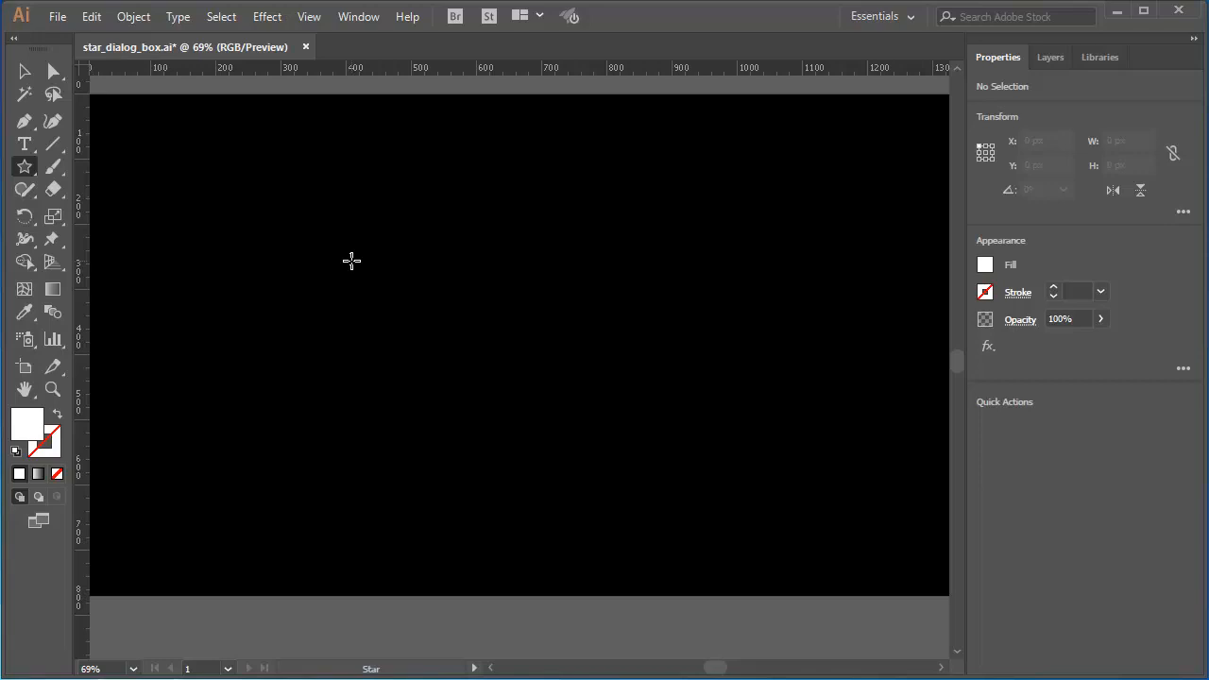
{"action": "mouse_move", "coordinate": [345, 248]}
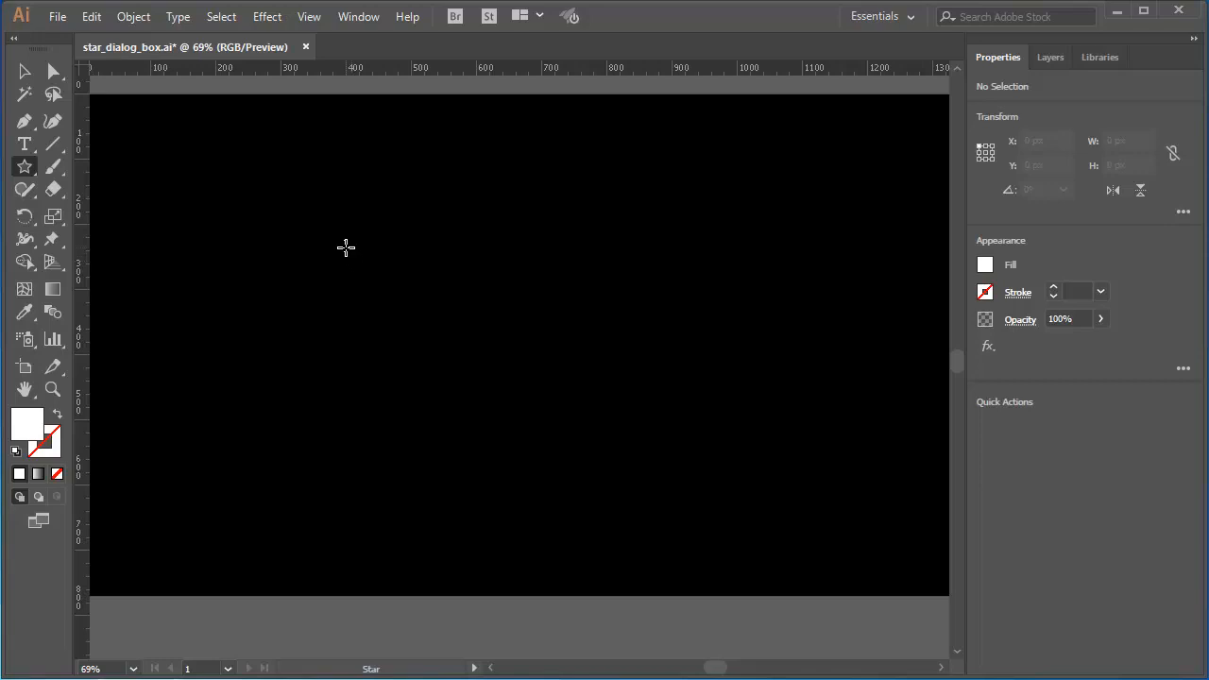
Open the Star dialog and review Radius 1 (50 px), Radius 2 (25 px) and 5 points
{"action": "left_click", "coordinate": [345, 248]}
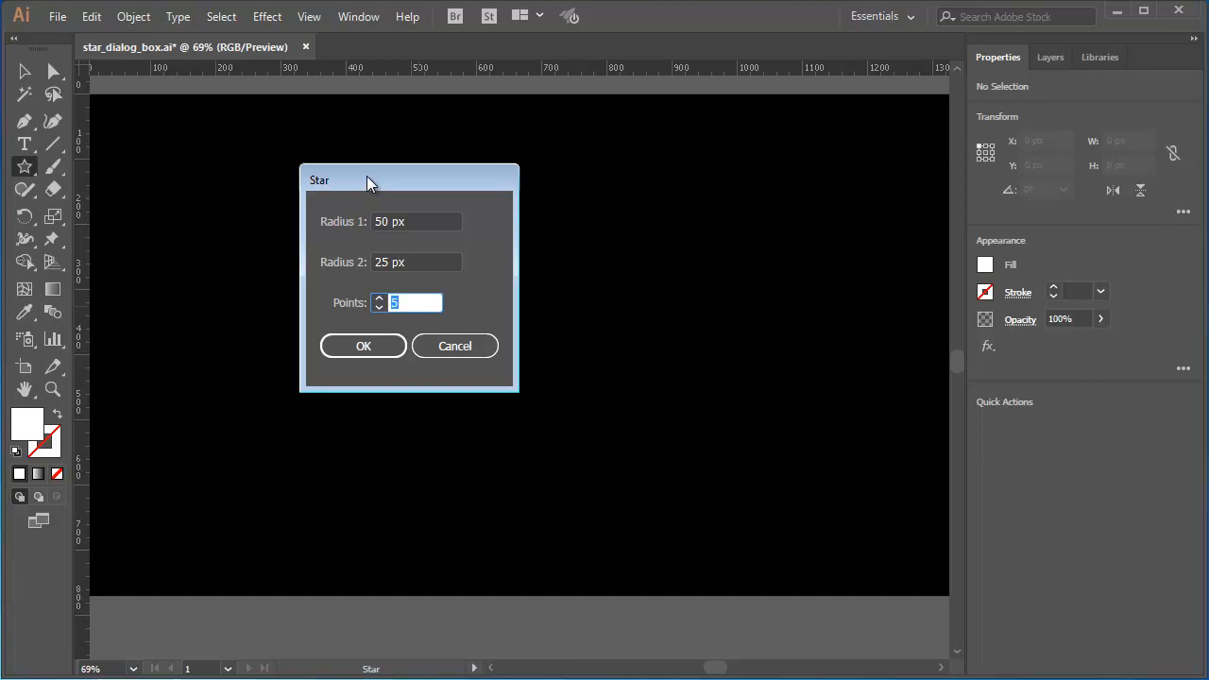
{"action": "mouse_move", "coordinate": [389, 317]}
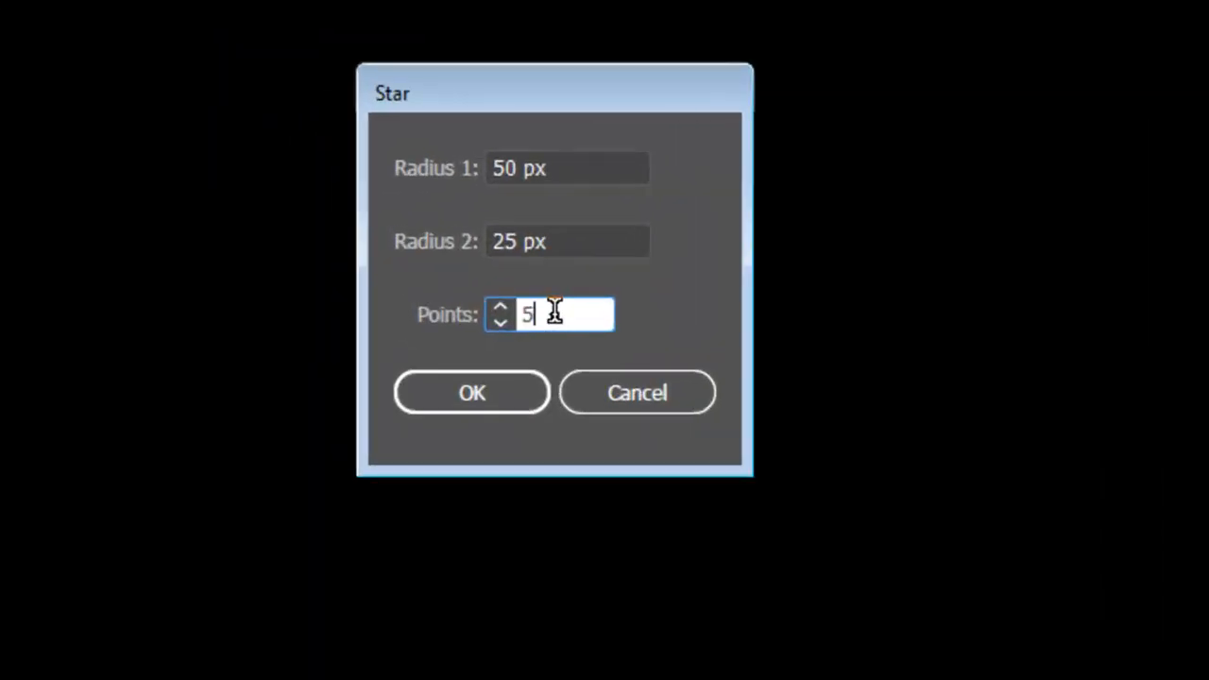
{"action": "type", "text": "5"}
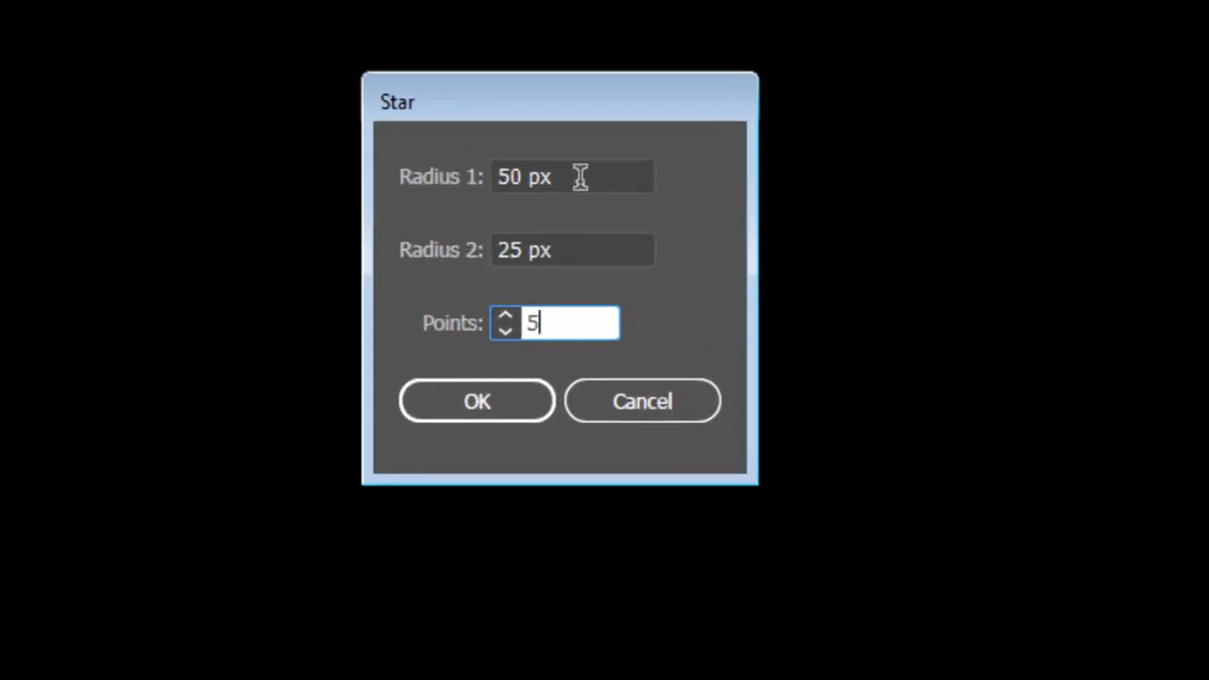
{"action": "left_click", "coordinate": [576, 177]}
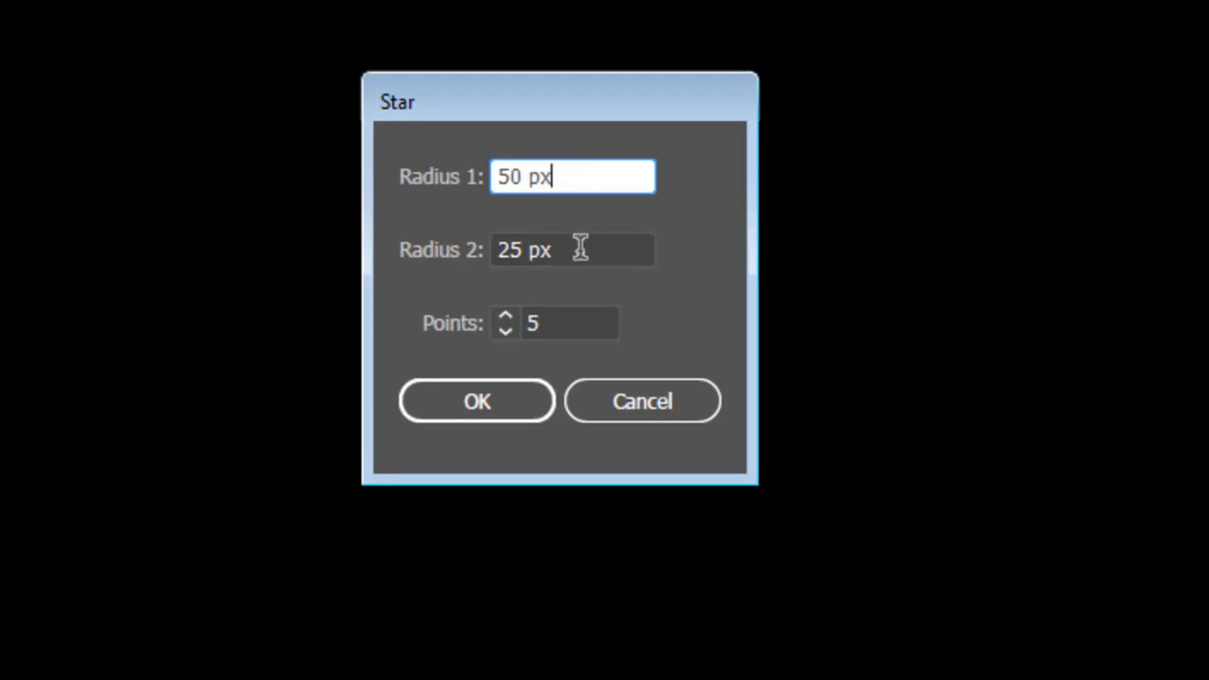
{"action": "left_click", "coordinate": [581, 250]}
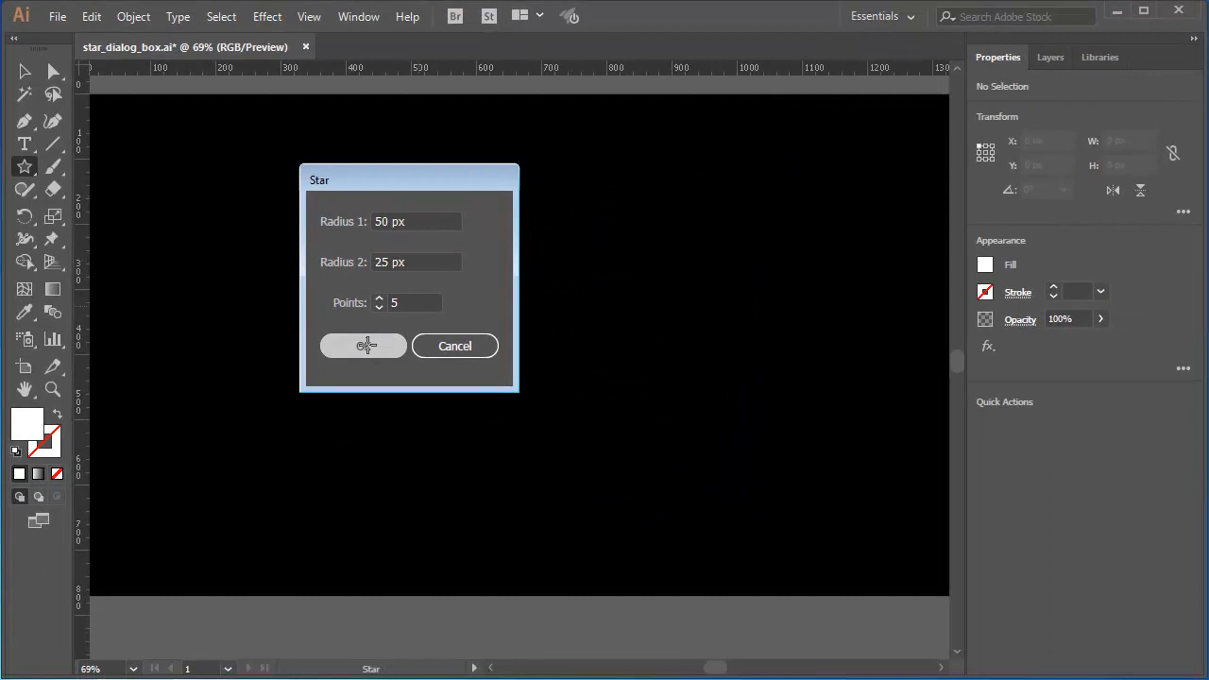
Confirm the Star dialog to place a small white five-point star
{"action": "left_click", "coordinate": [362, 346]}
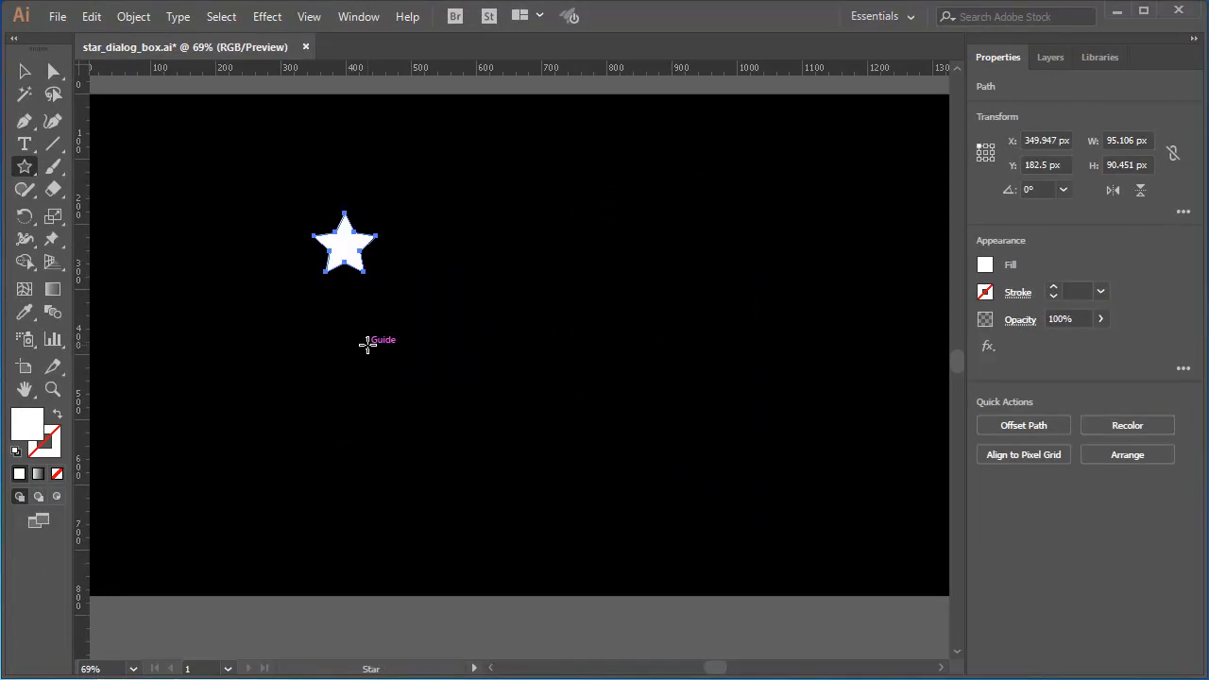
{"action": "mouse_move", "coordinate": [338, 335]}
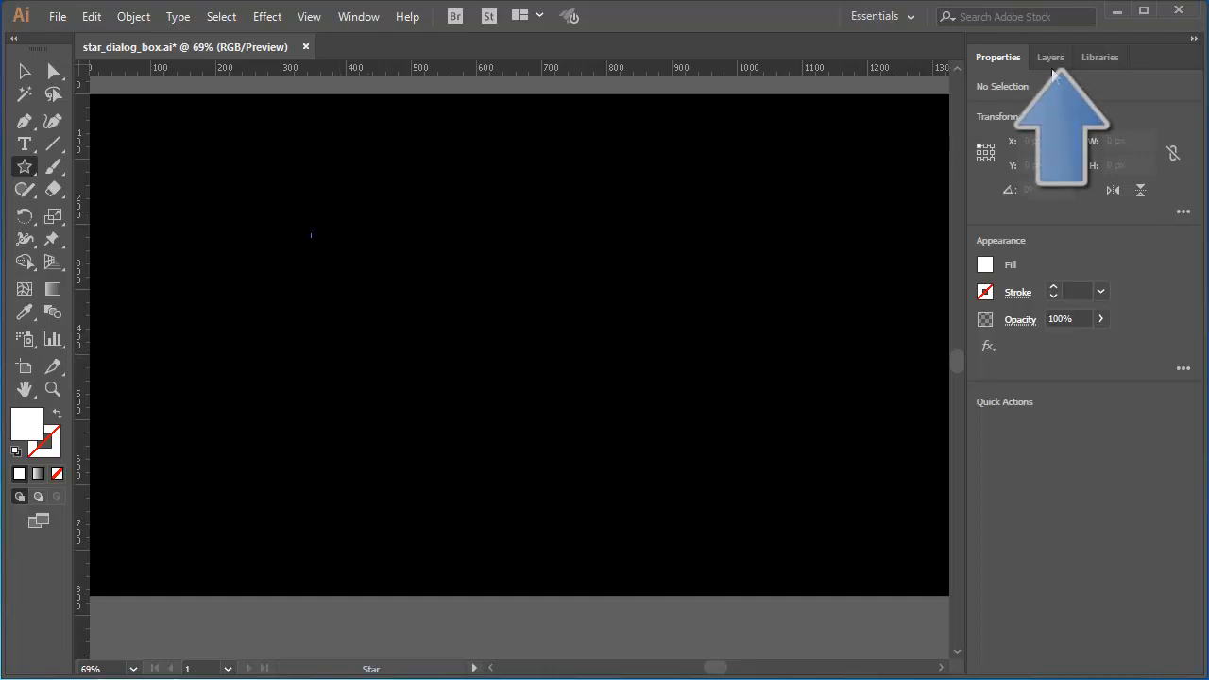
In the Layers panel, toggle visibility of the star 250, inner radius and outer radius layers
{"action": "left_click", "coordinate": [1051, 56]}
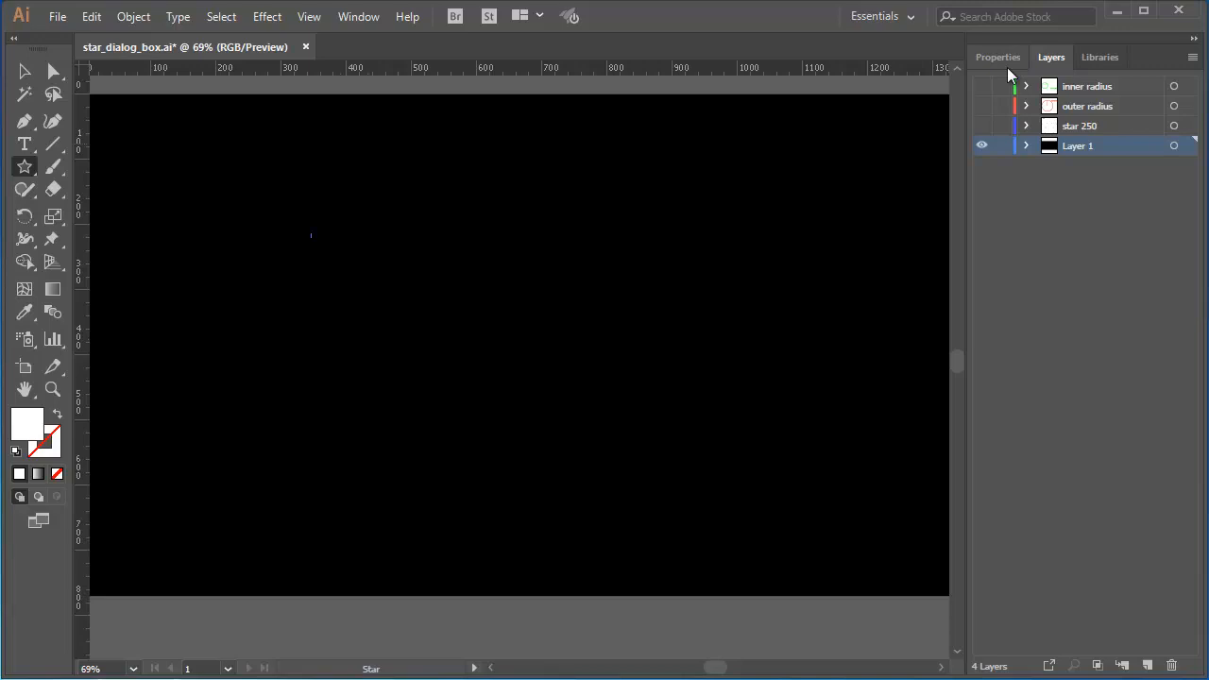
{"action": "mouse_move", "coordinate": [981, 144]}
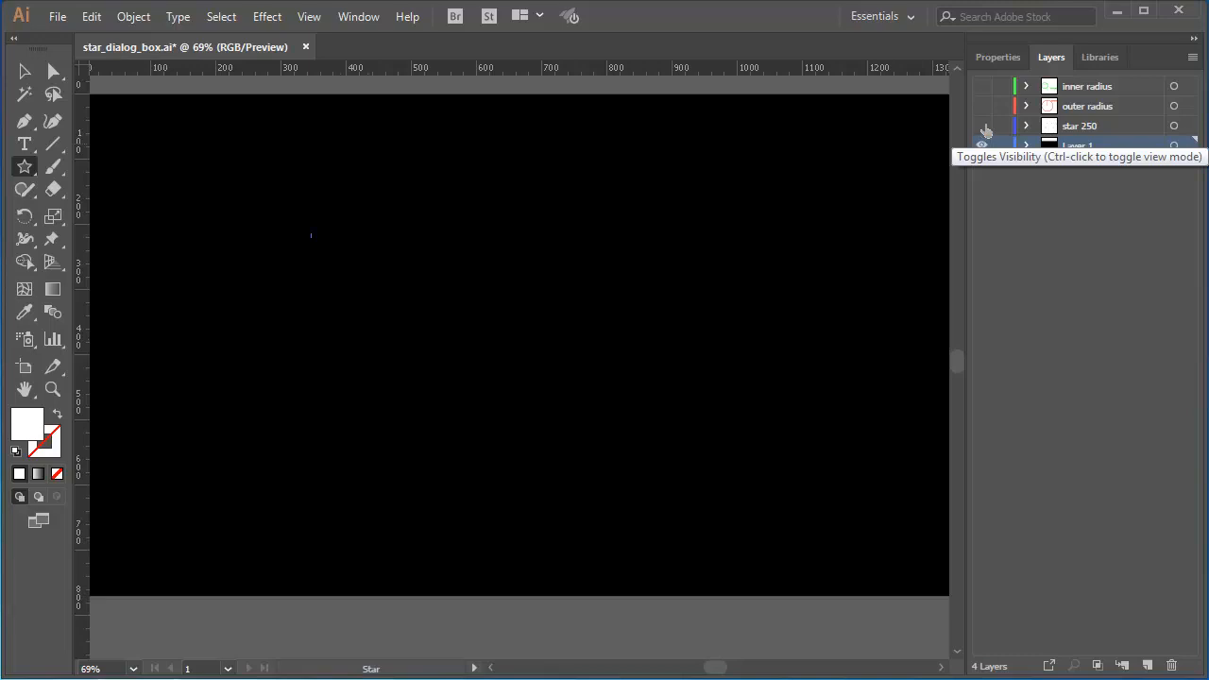
{"action": "left_click", "coordinate": [982, 145]}
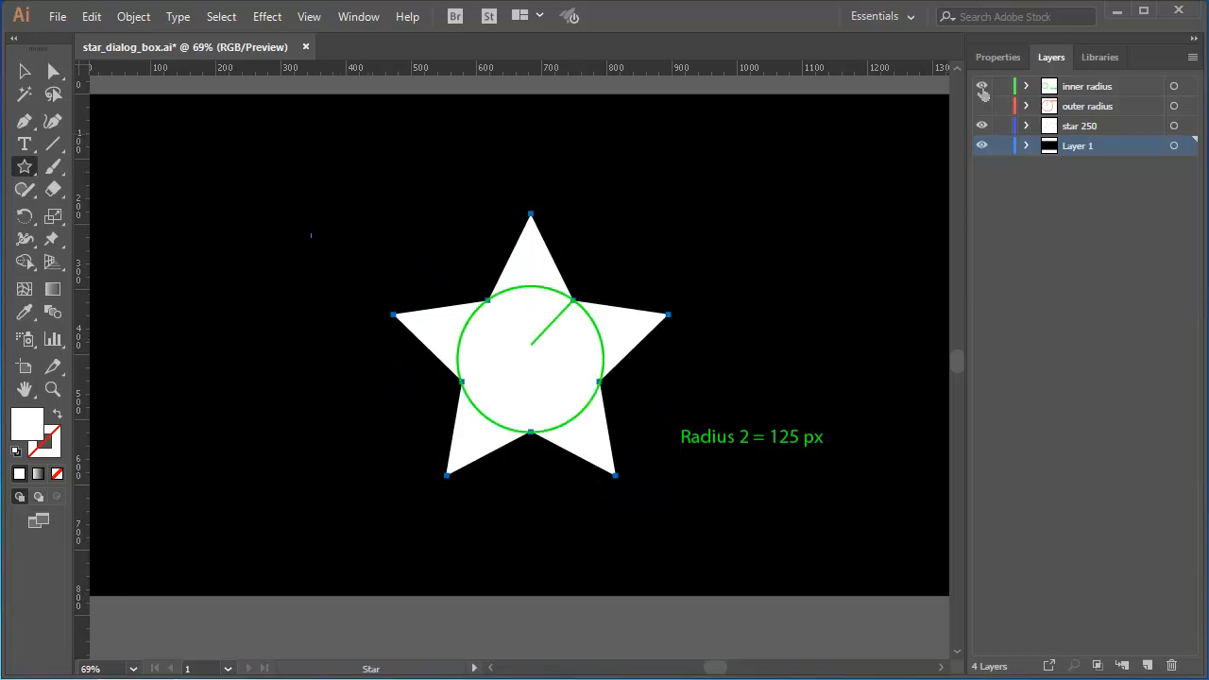
{"action": "mouse_move", "coordinate": [984, 86]}
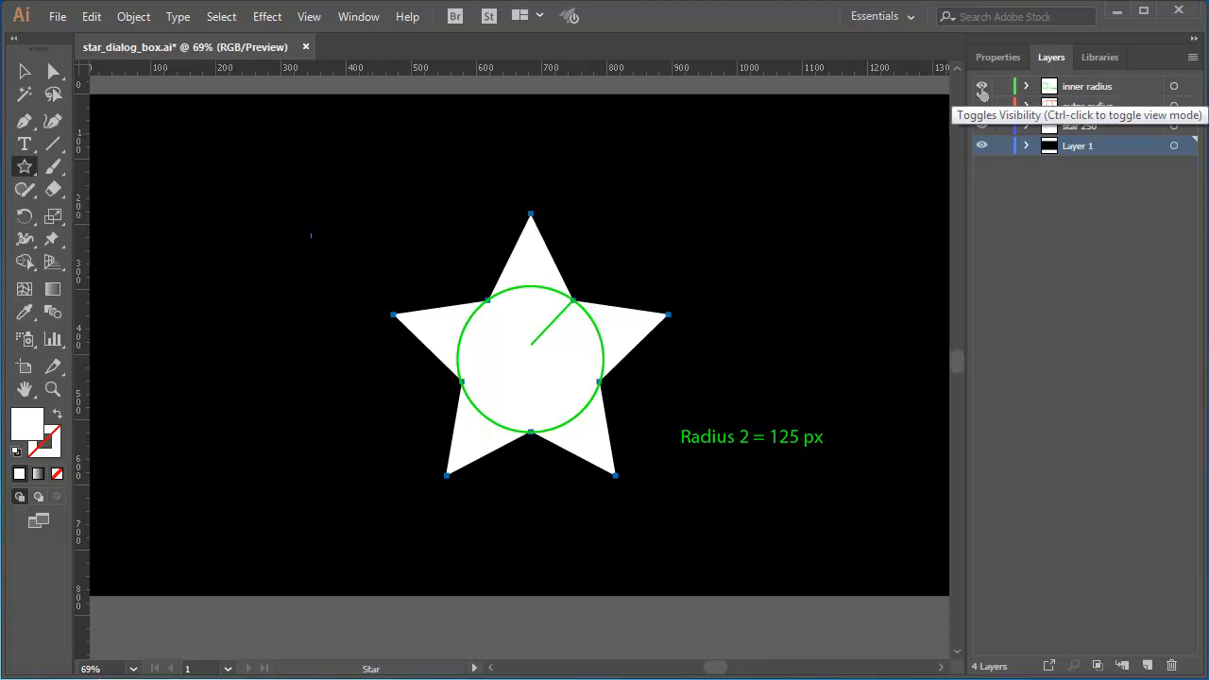
{"action": "left_click", "coordinate": [983, 106]}
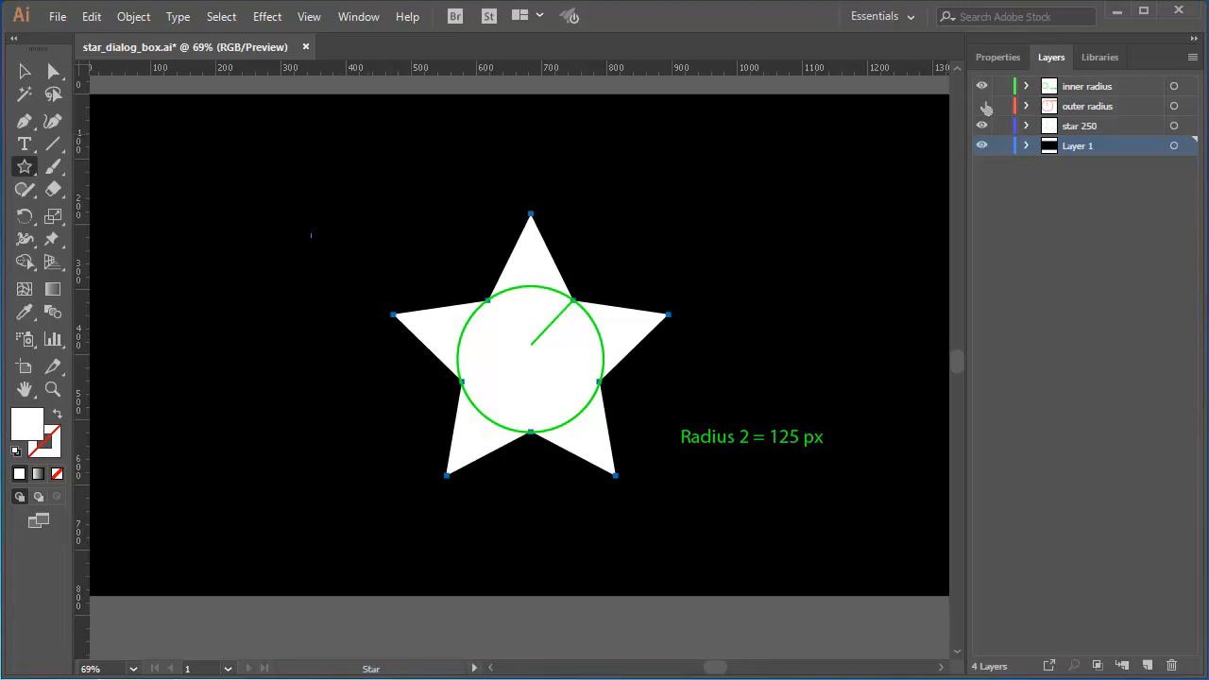
{"action": "left_click", "coordinate": [981, 106]}
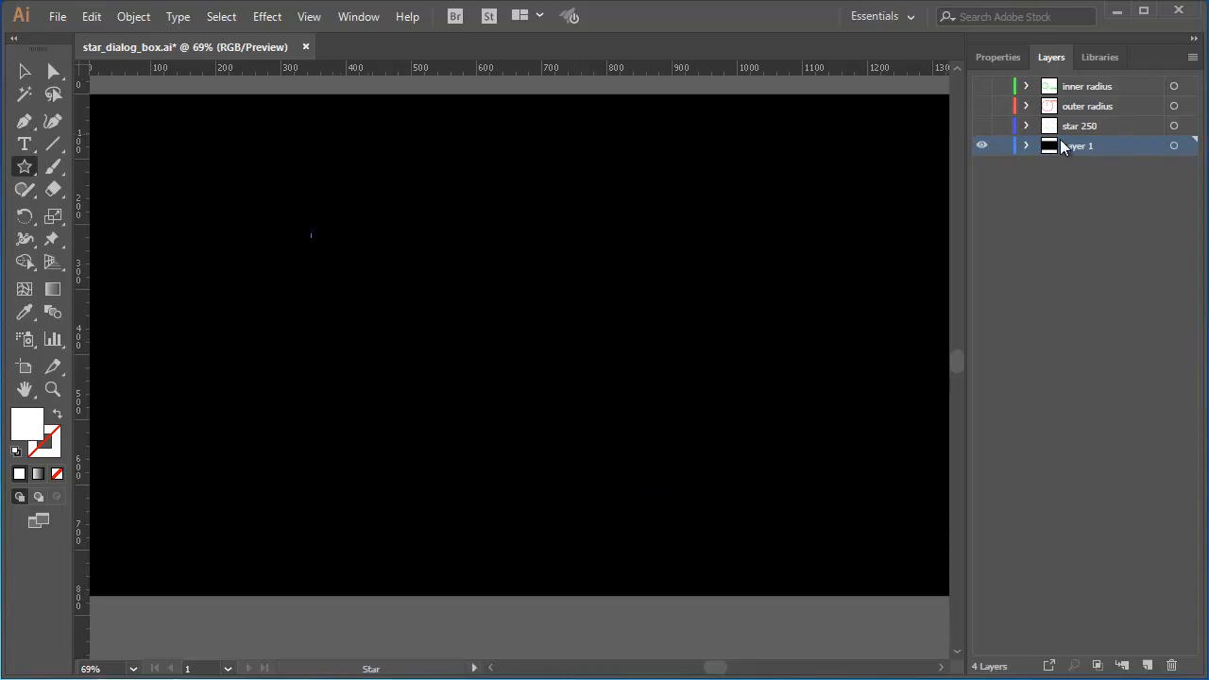
{"action": "mouse_move", "coordinate": [23, 170]}
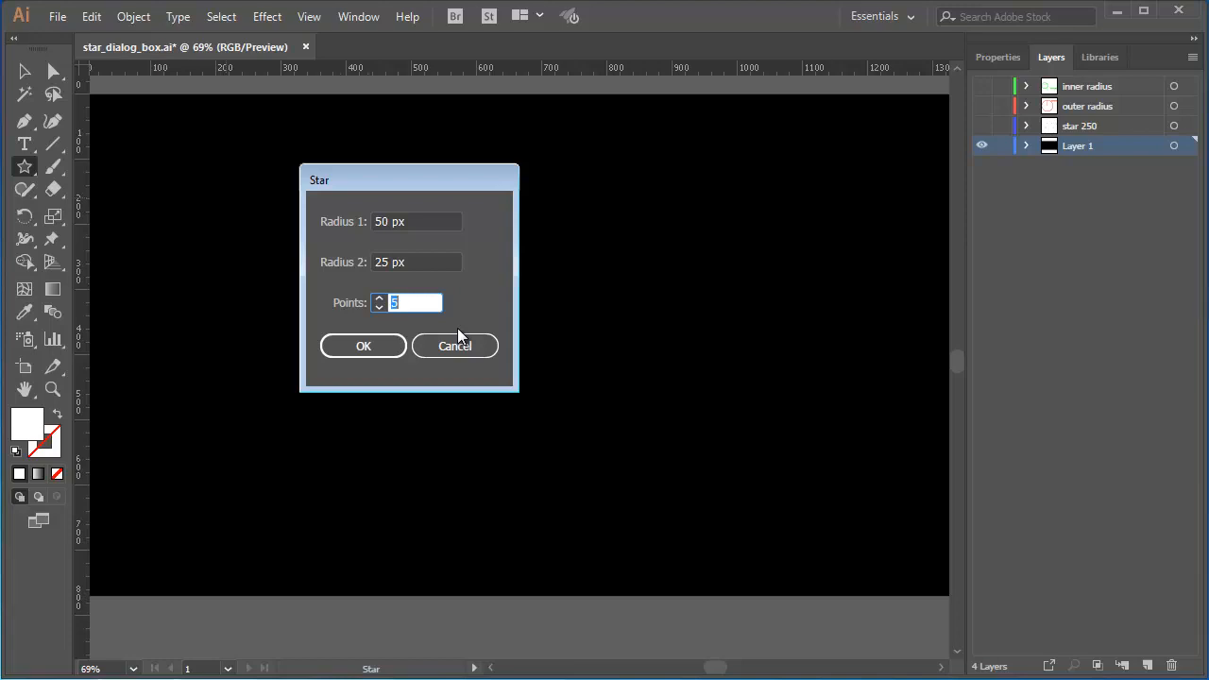
Create a five-point star with Radius 1 250 px and Radius 2 50 px
{"action": "left_click", "coordinate": [416, 221]}
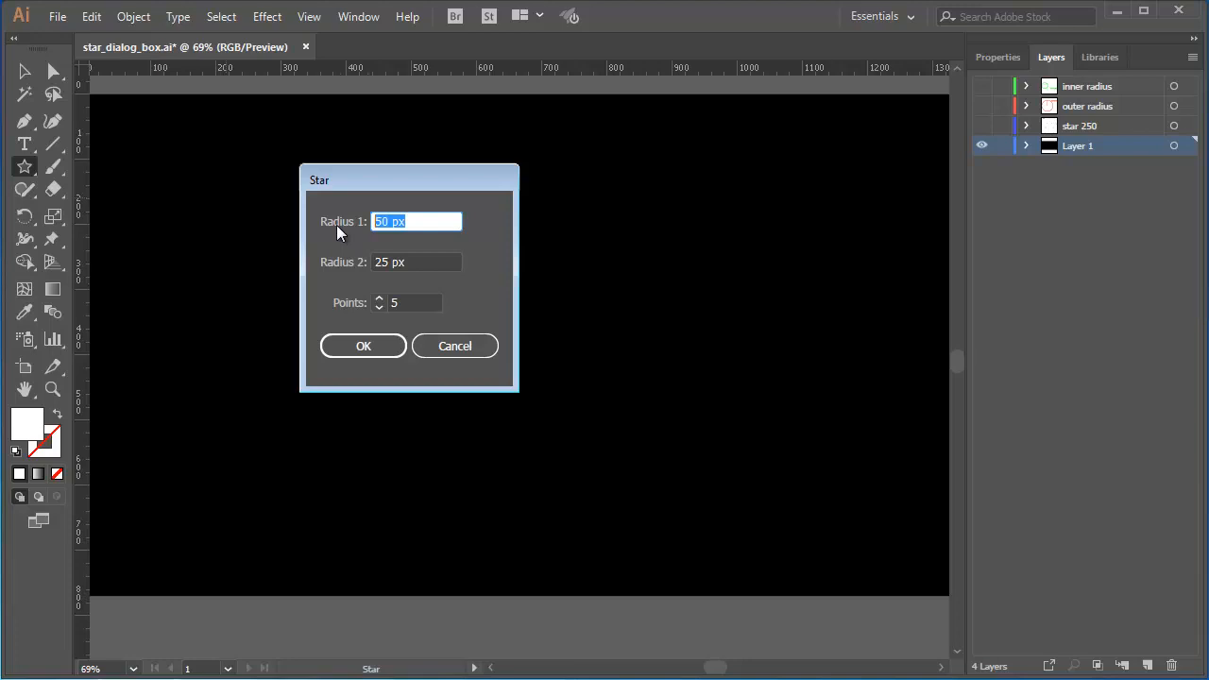
{"action": "type", "text": "250px"}
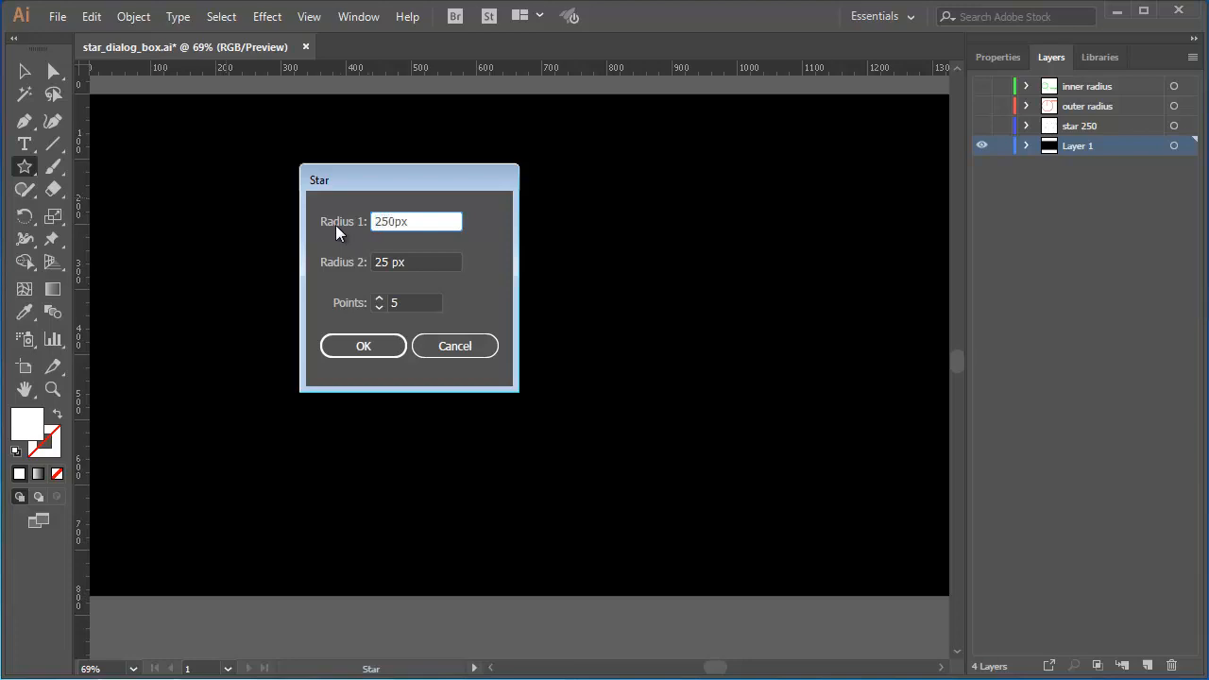
{"action": "left_click", "coordinate": [416, 262]}
{"action": "type", "text": "50"}
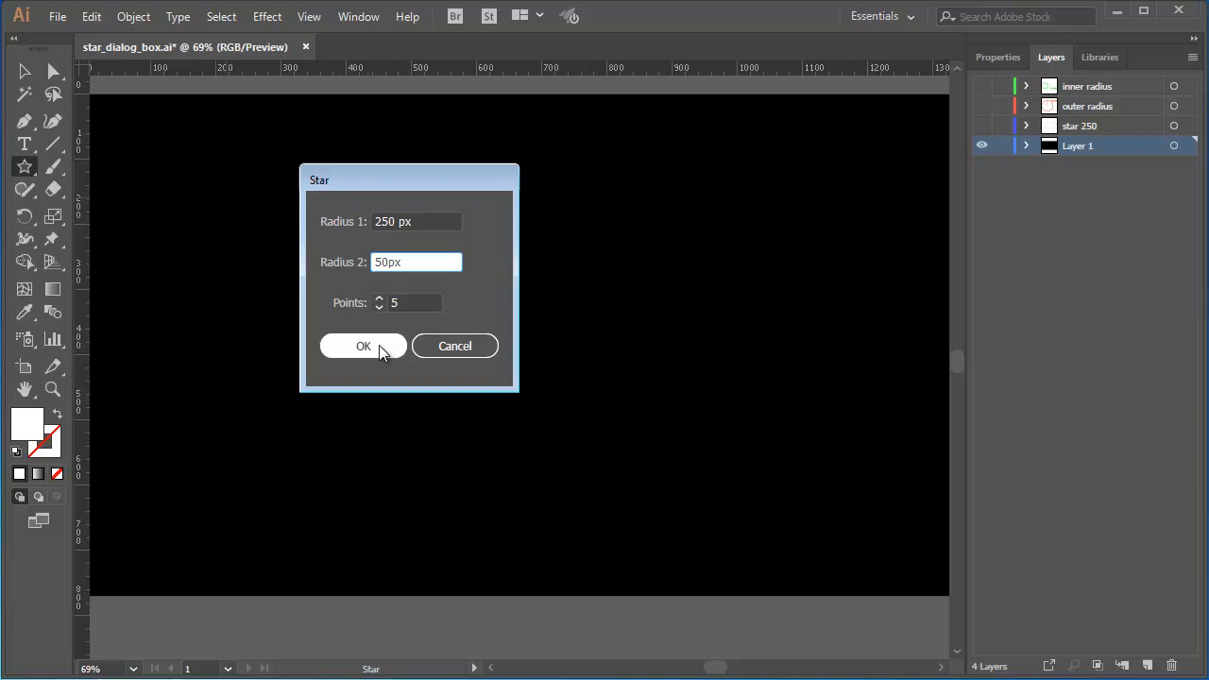
{"action": "left_click", "coordinate": [363, 345]}
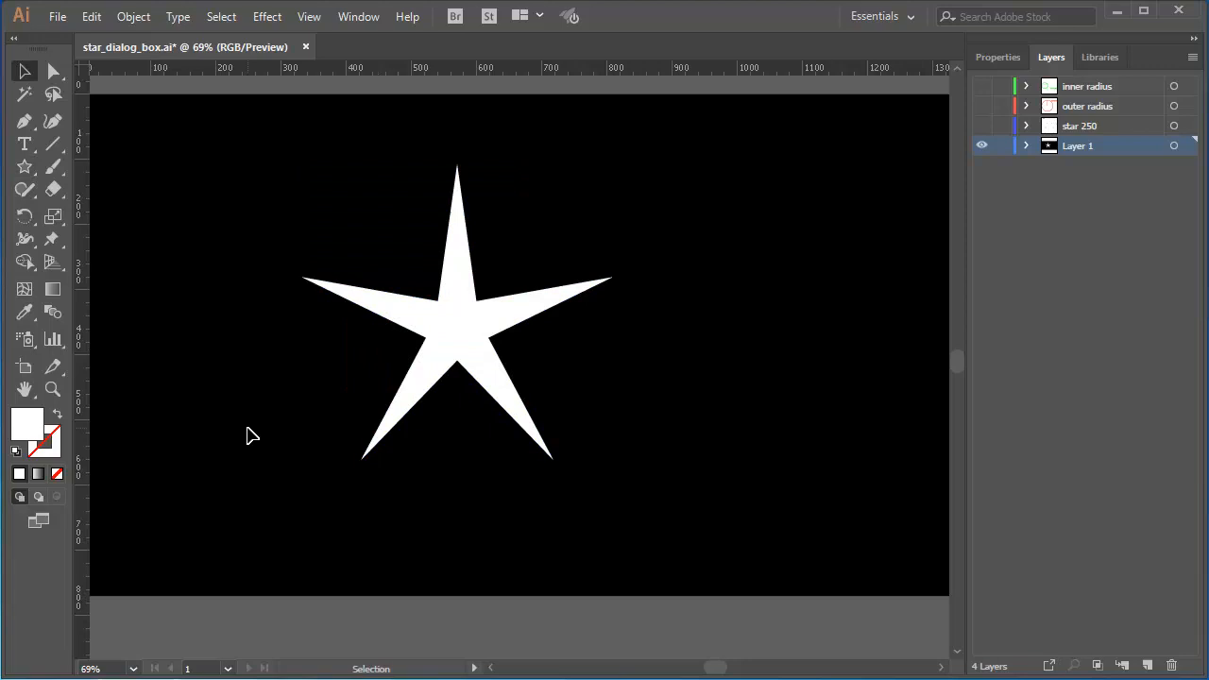
{"action": "mouse_move", "coordinate": [29, 170]}
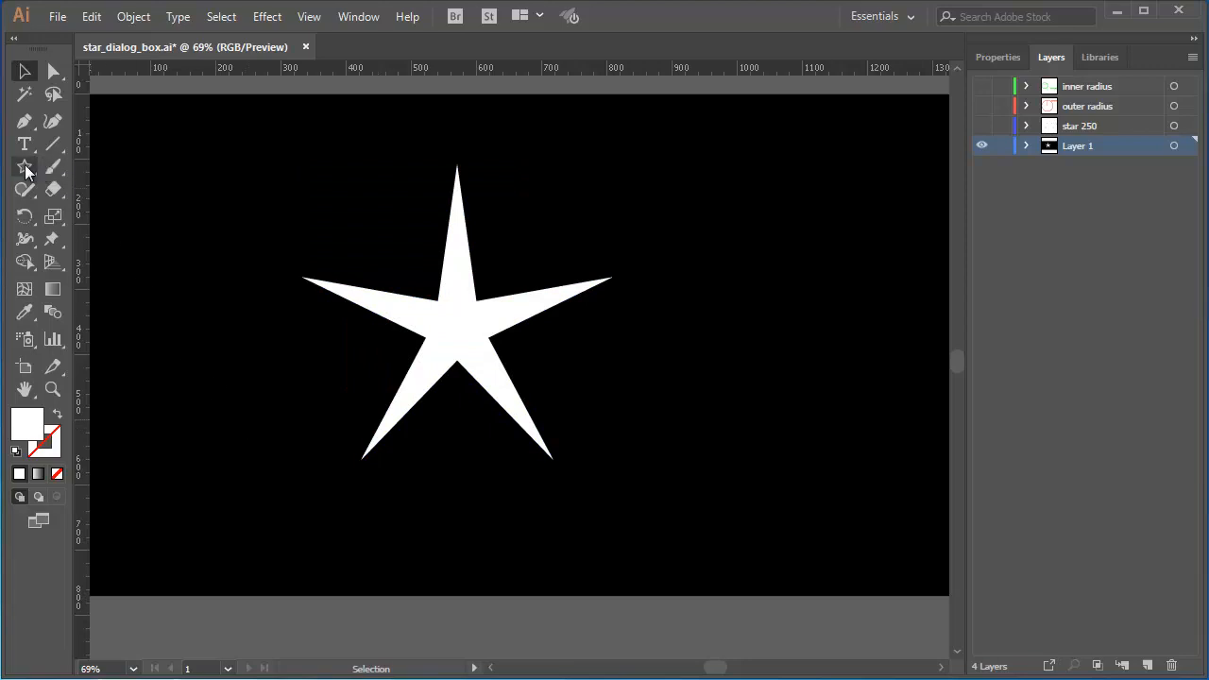
Create a 60-point star with radii 250 px and 220 px
{"action": "left_click", "coordinate": [18, 166]}
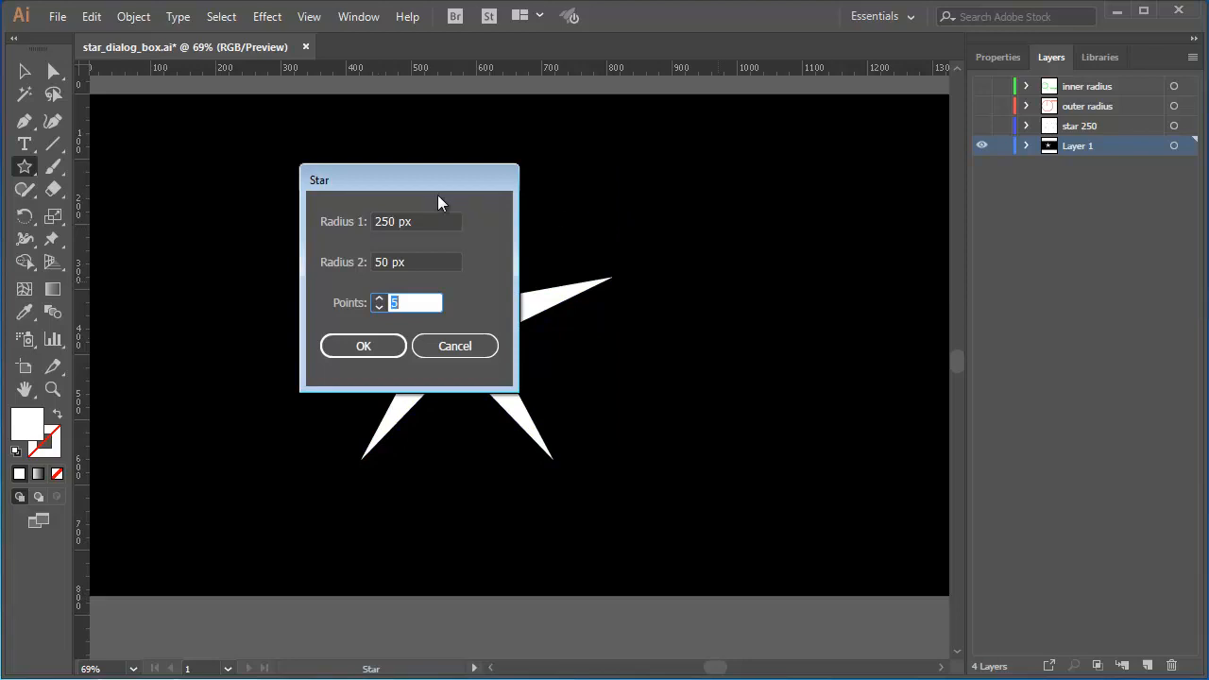
{"action": "mouse_move", "coordinate": [429, 218]}
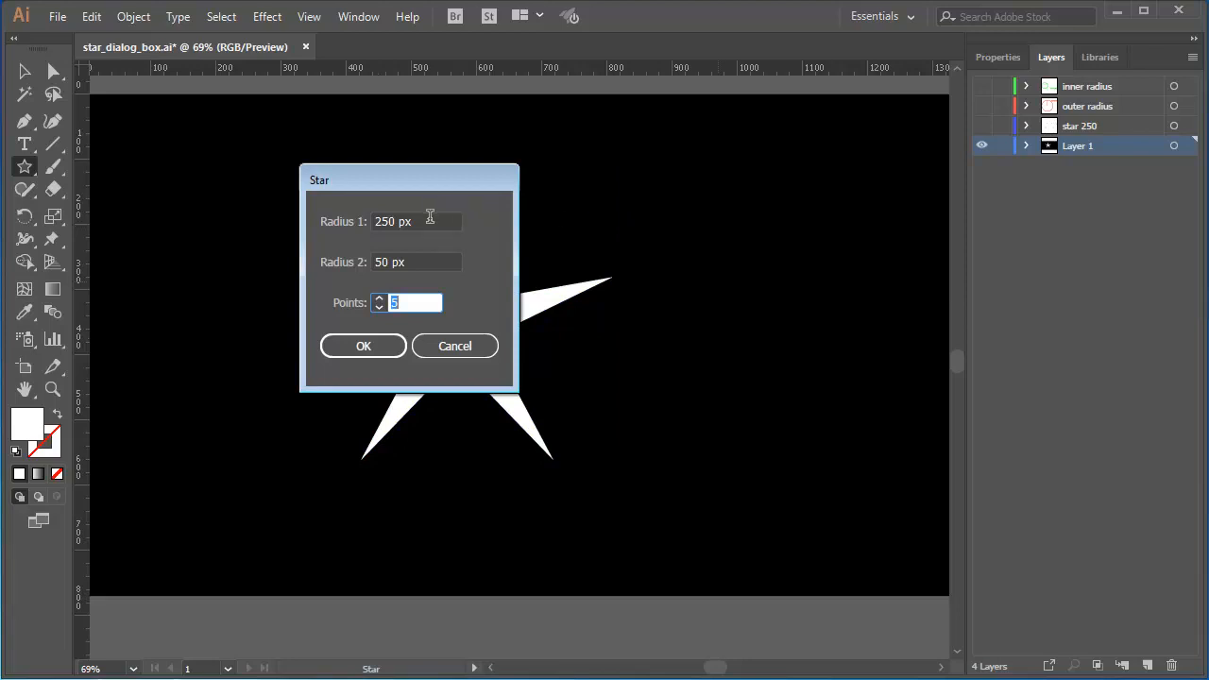
{"action": "left_click", "coordinate": [416, 221]}
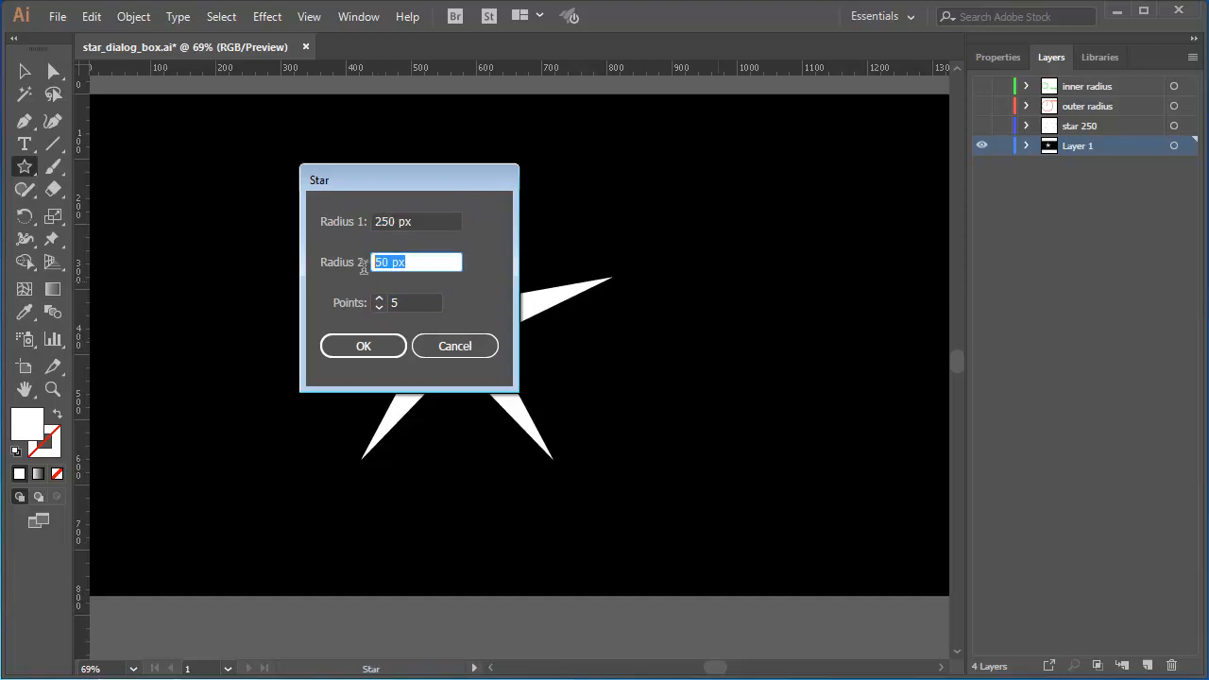
{"action": "type", "text": "22"}
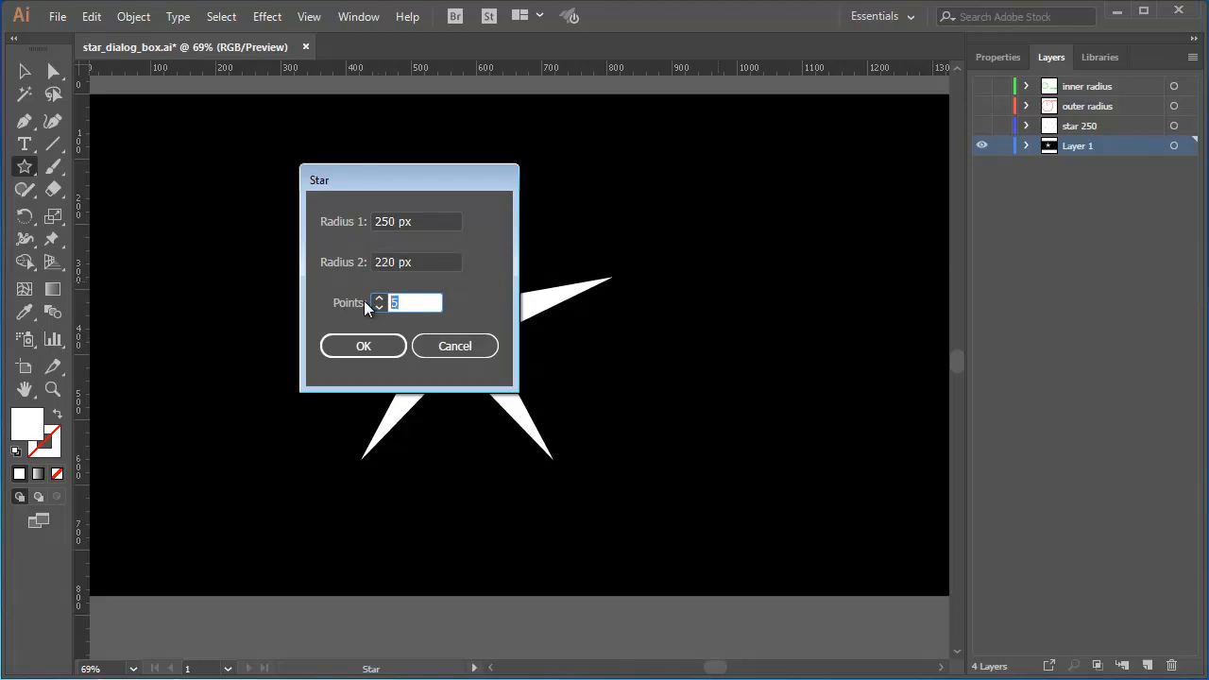
{"action": "type", "text": "60"}
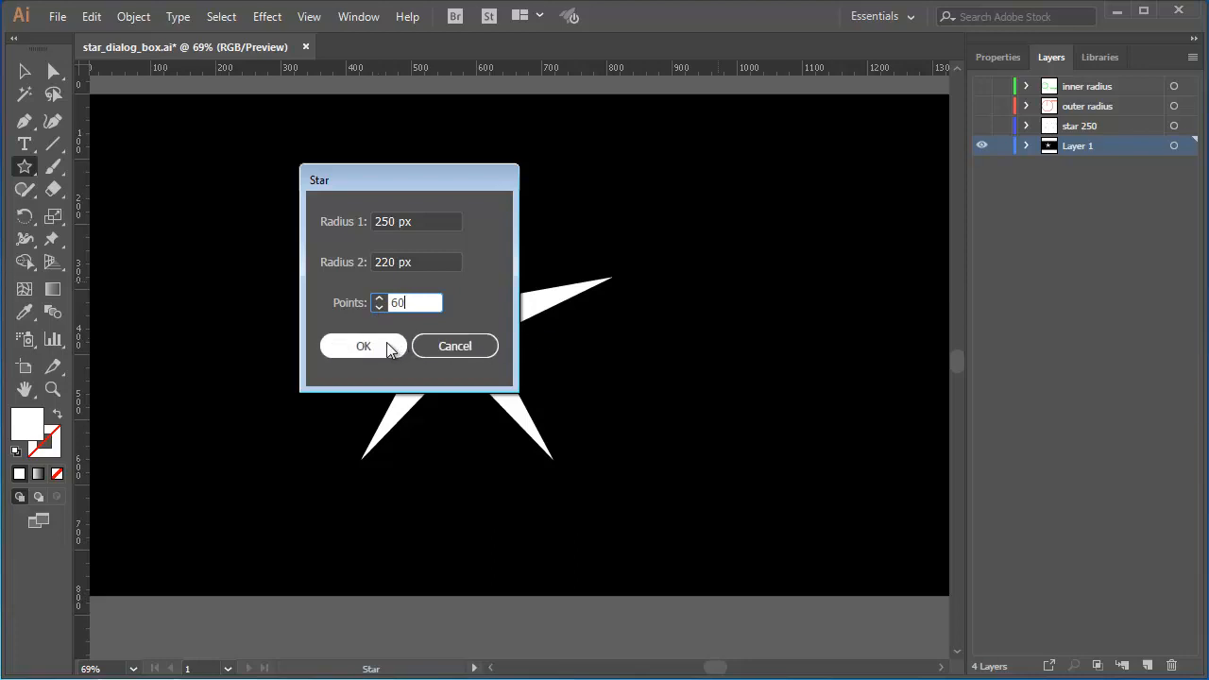
{"action": "left_click", "coordinate": [363, 346]}
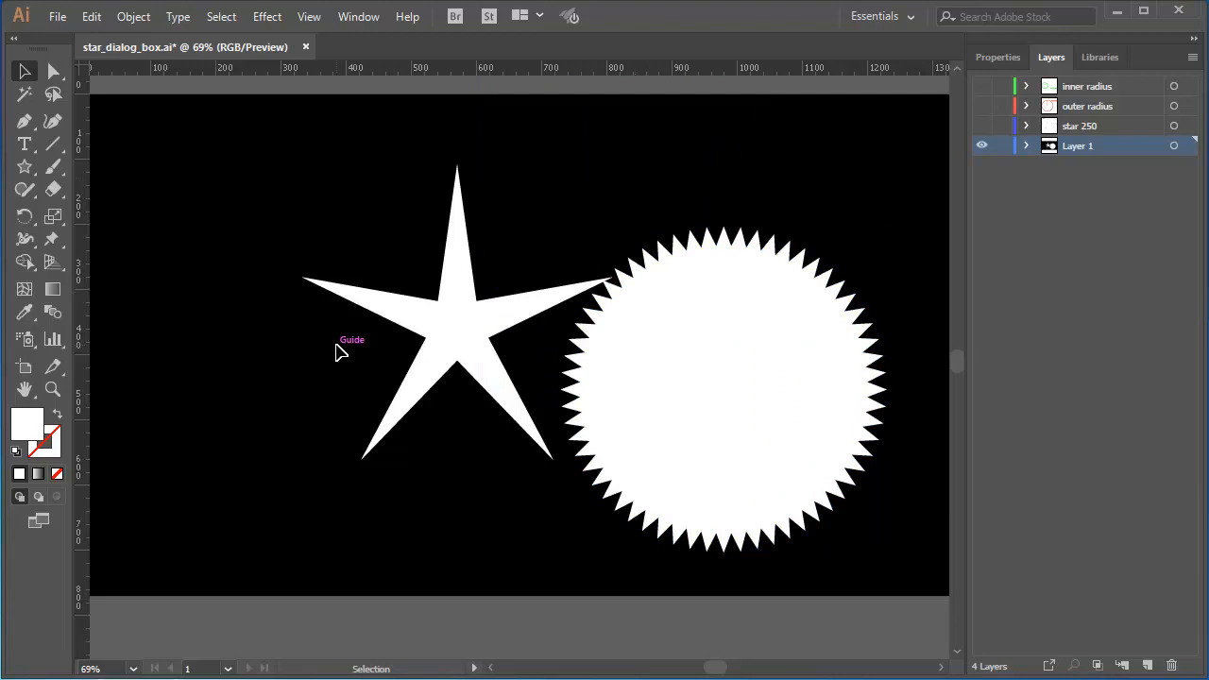
{"action": "mouse_move", "coordinate": [327, 347]}
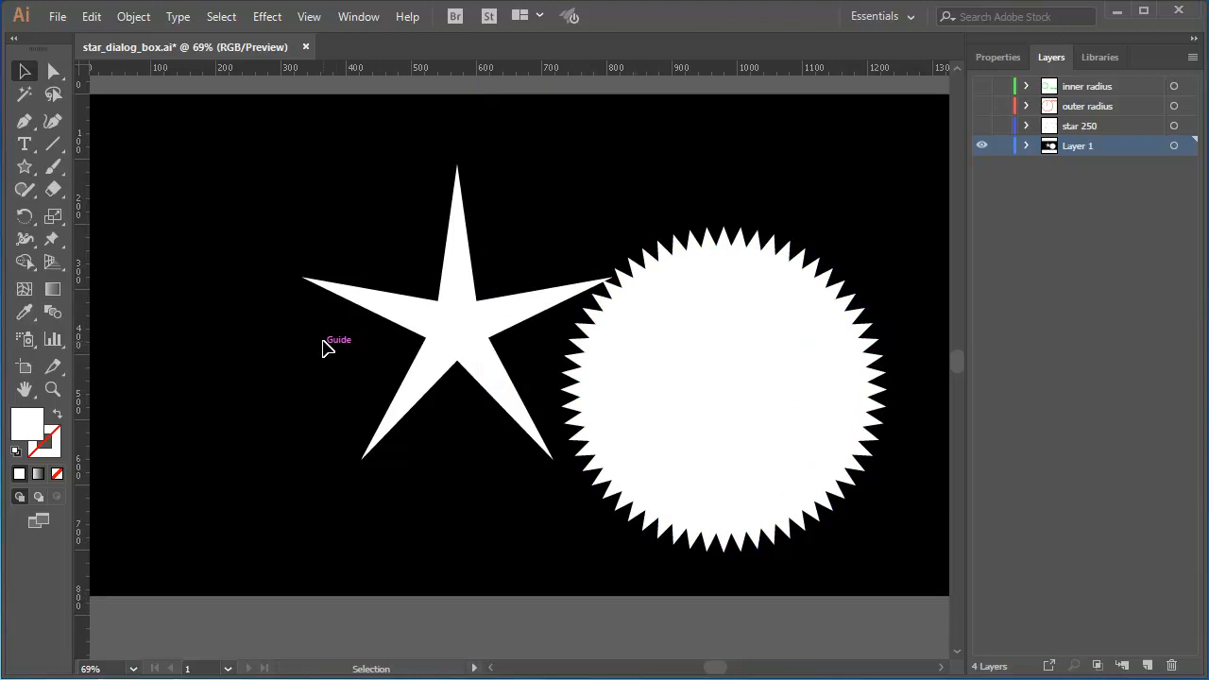